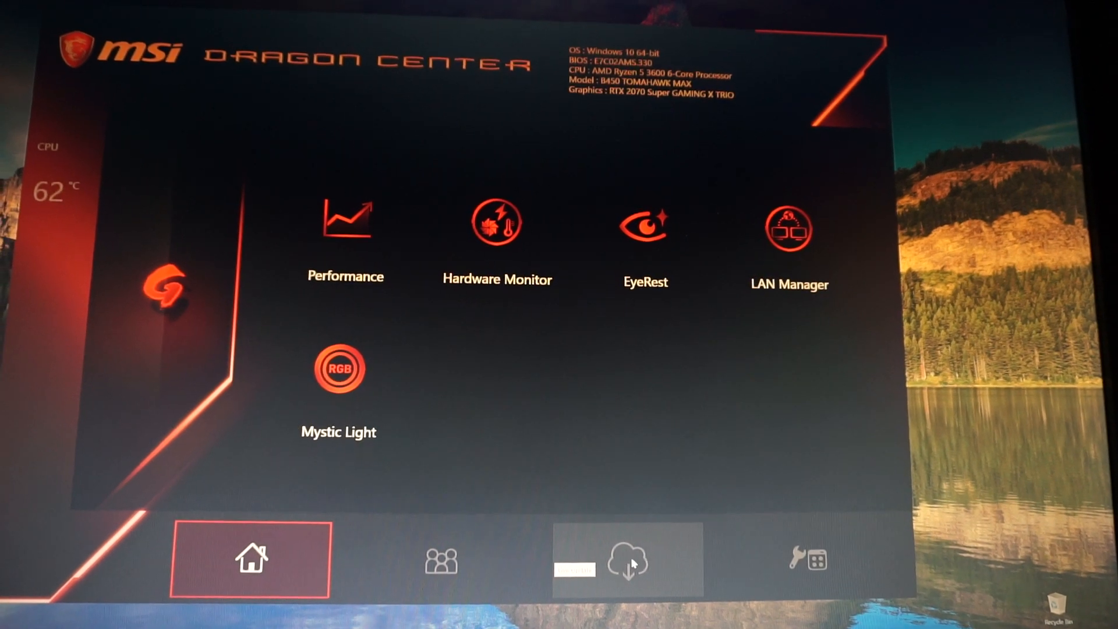
Step: Go to the Live Update page and run a scan for available updates
{"action": "left_click", "coordinate": [628, 558]}
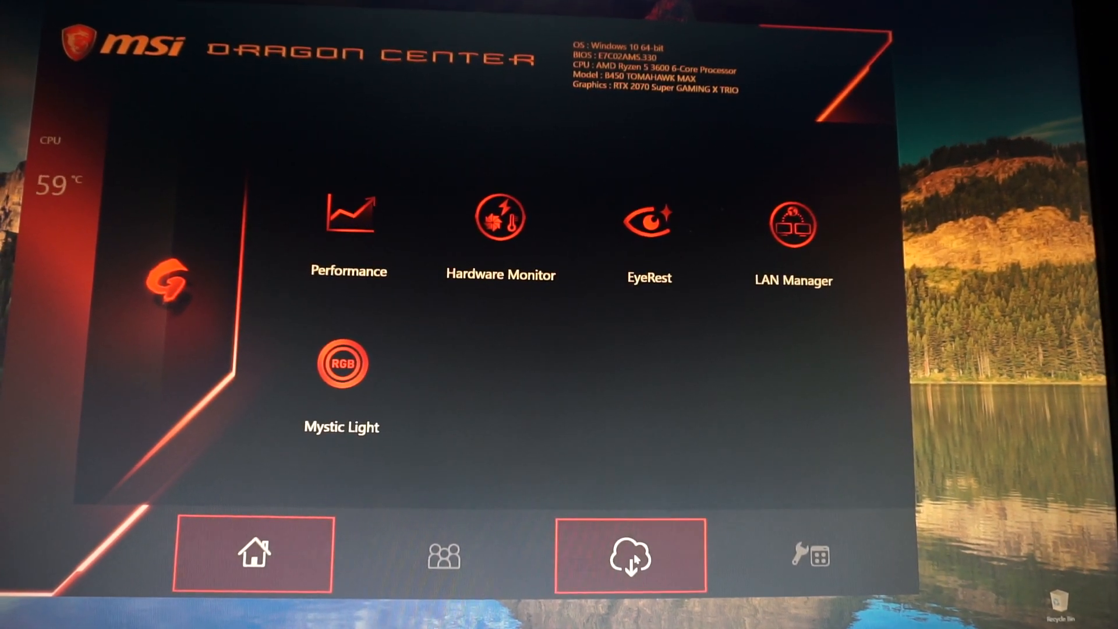
{"action": "left_click", "coordinate": [630, 555]}
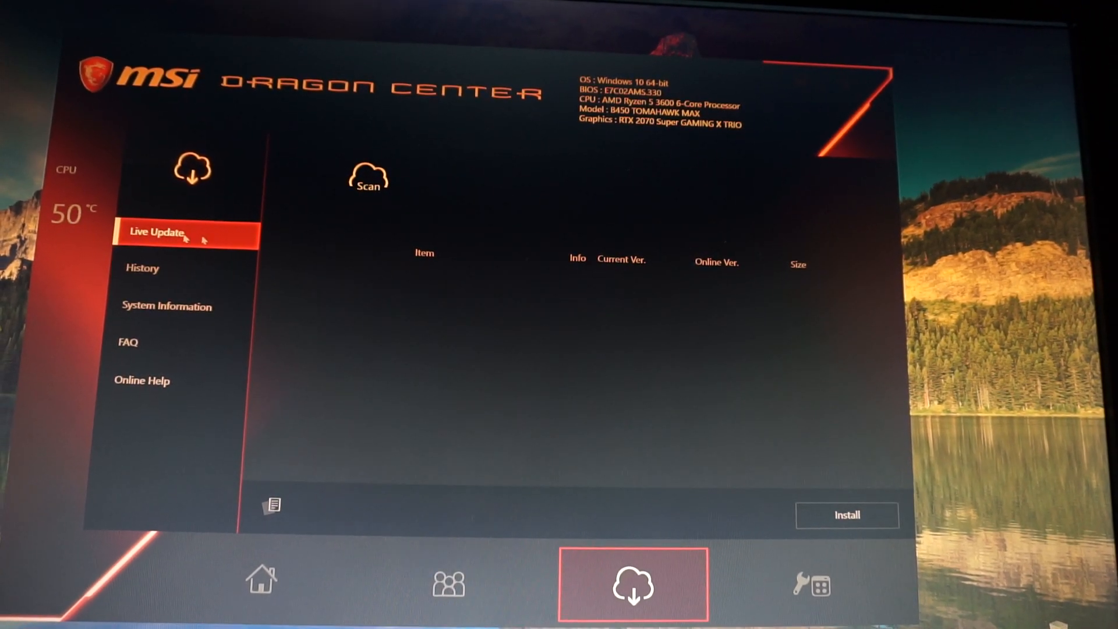
{"action": "left_click", "coordinate": [368, 178]}
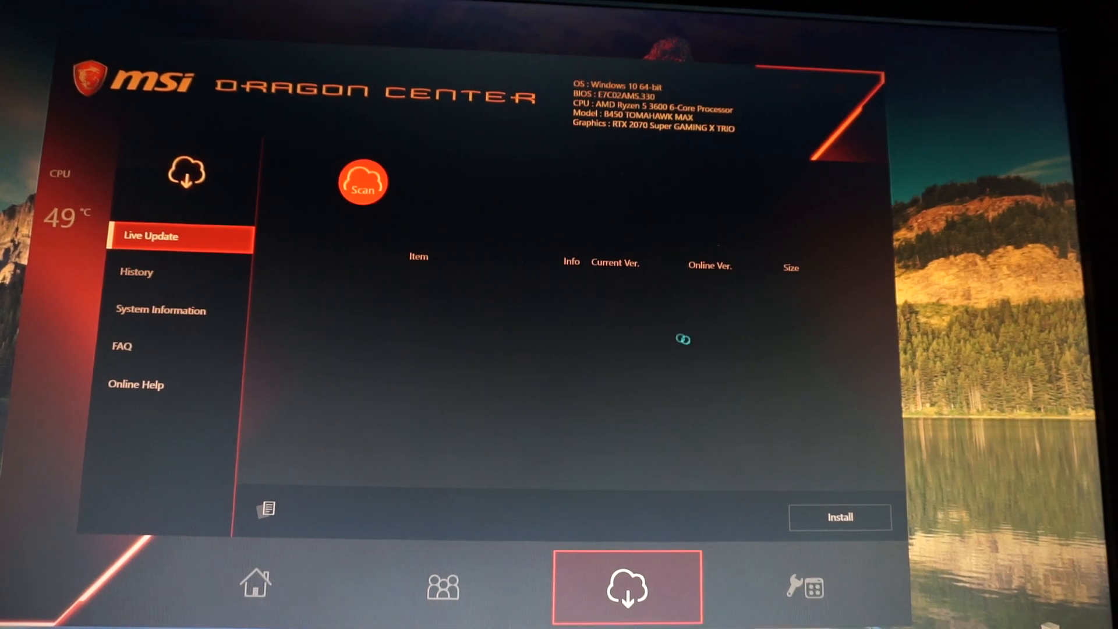
{"action": "left_click", "coordinate": [364, 181]}
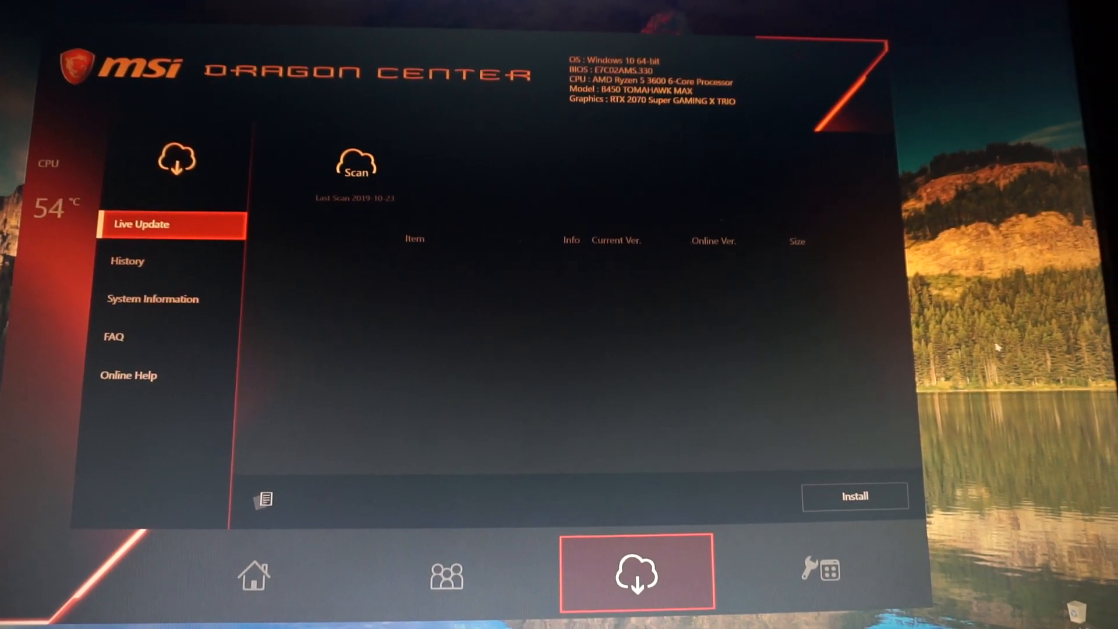
Step: Select the Dragon Center and LAN Manager updates and start installing them
{"action": "left_click", "coordinate": [356, 161]}
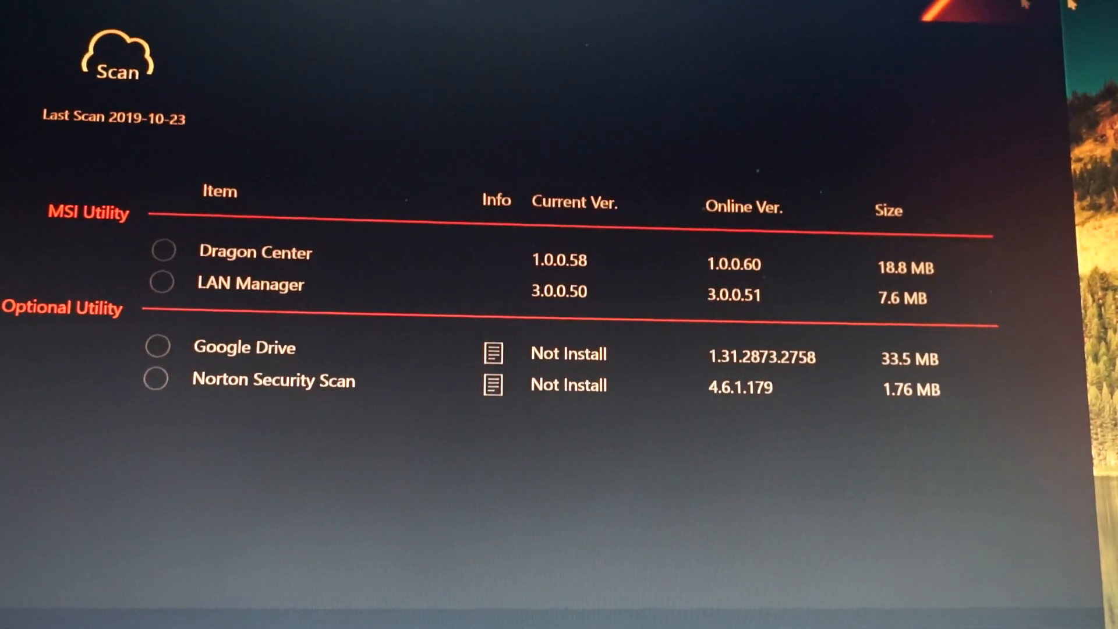
{"action": "left_click", "coordinate": [187, 379]}
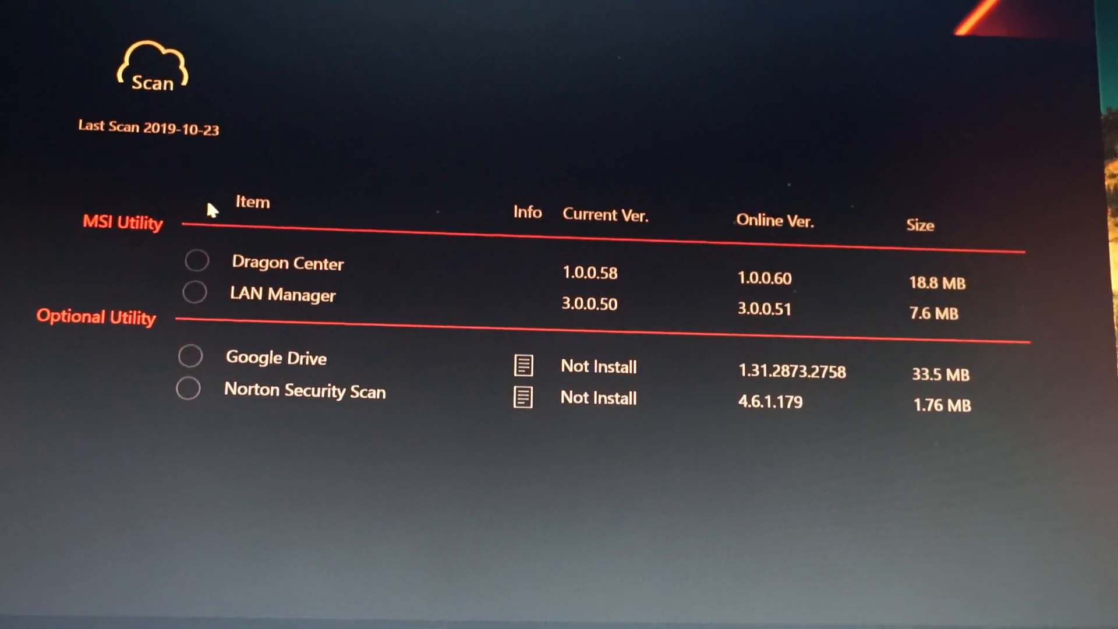
{"action": "left_click", "coordinate": [195, 277]}
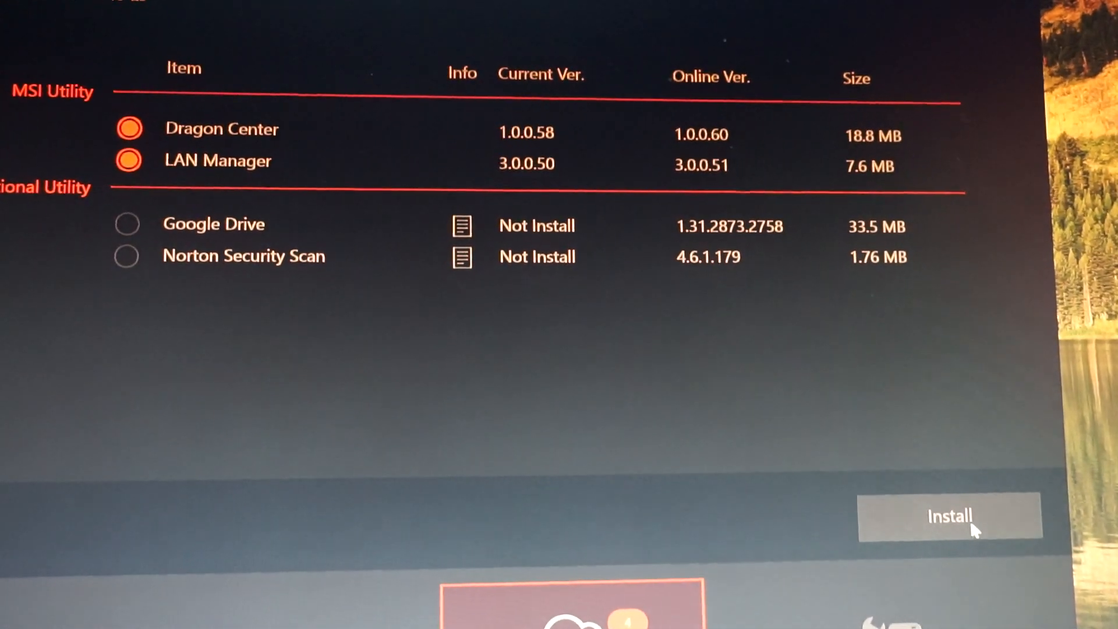
{"action": "left_click", "coordinate": [965, 531]}
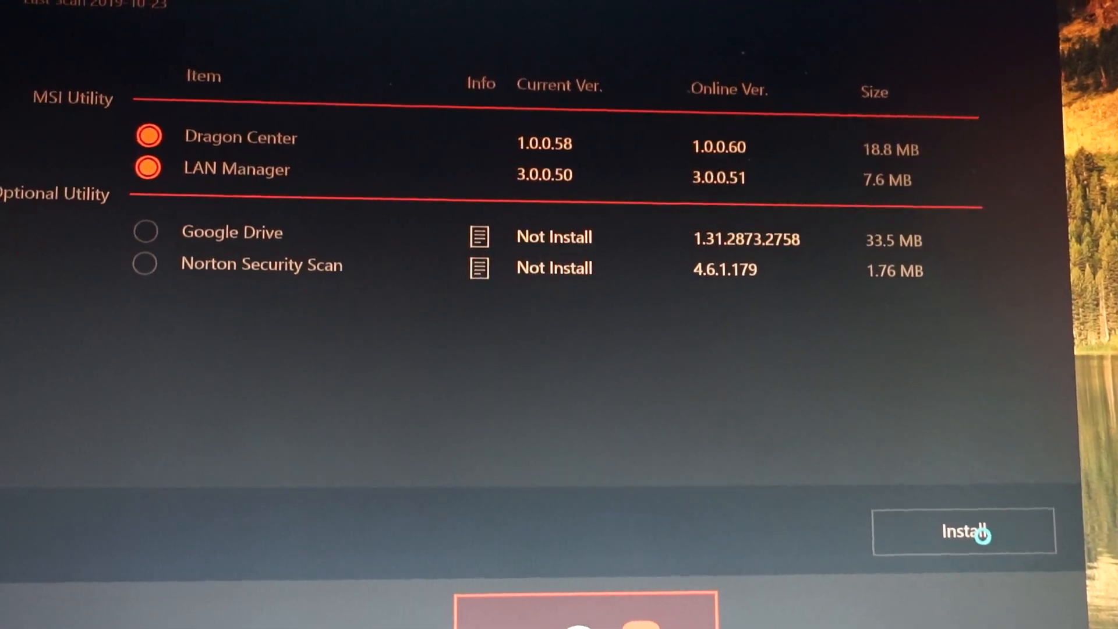
{"action": "left_click", "coordinate": [964, 533]}
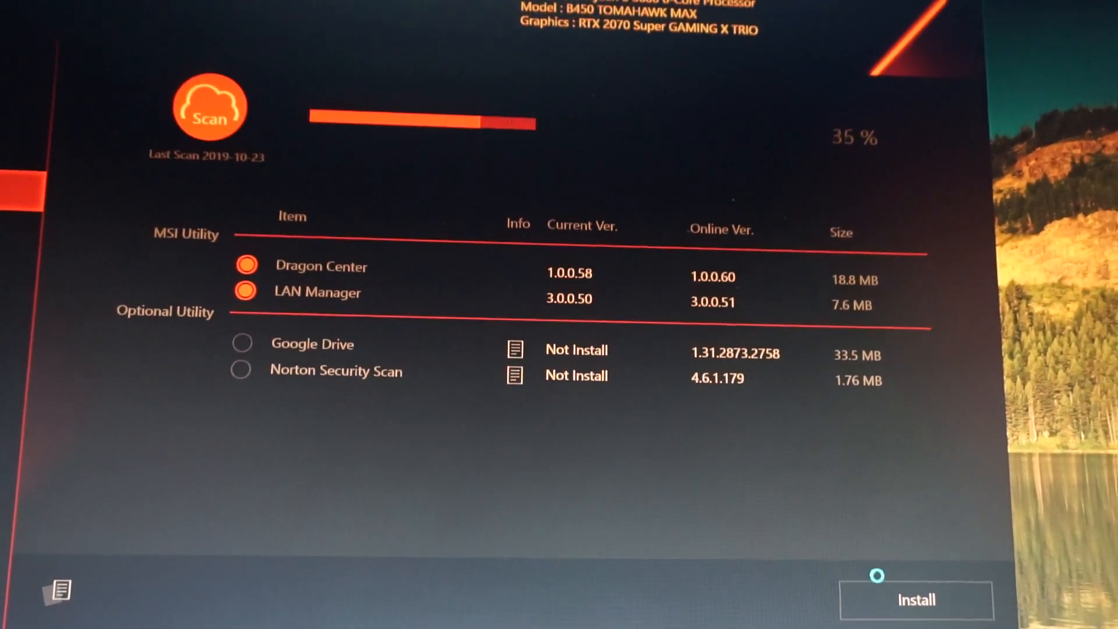
{"action": "left_click", "coordinate": [917, 598]}
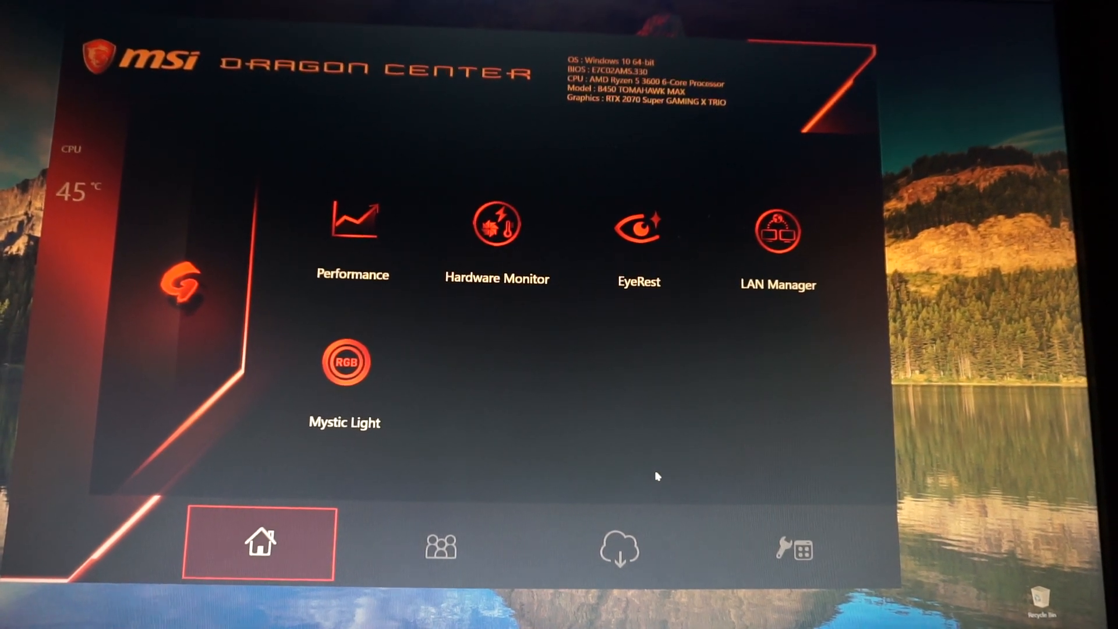
Step: Rescan Live Update so only Google Drive and Norton Security Scan remain listed
{"action": "left_click", "coordinate": [609, 545]}
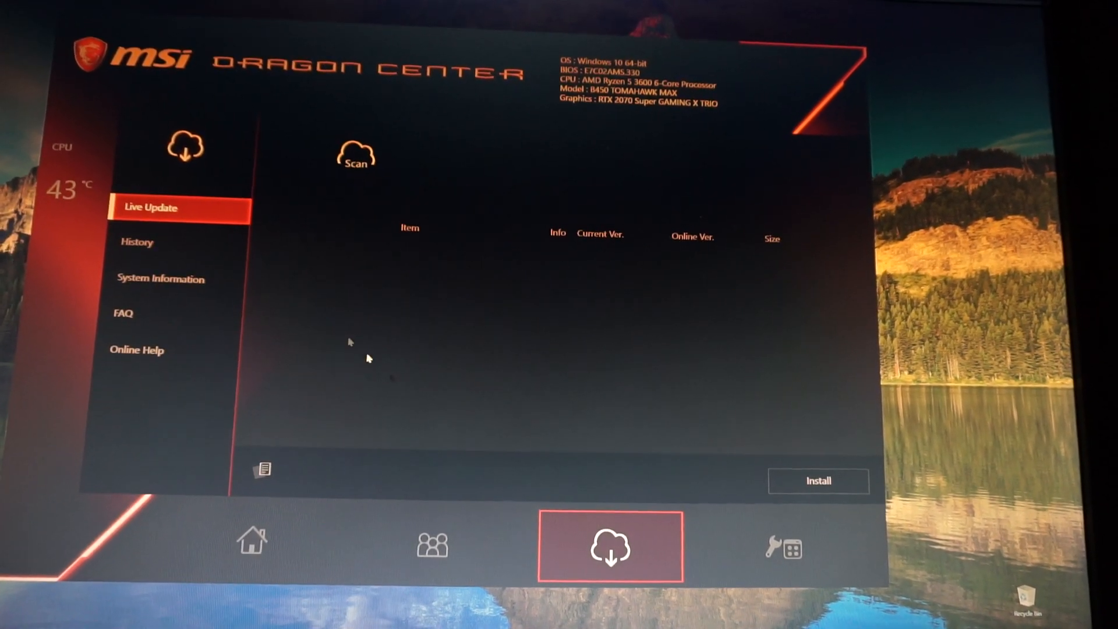
{"action": "left_click", "coordinate": [356, 155]}
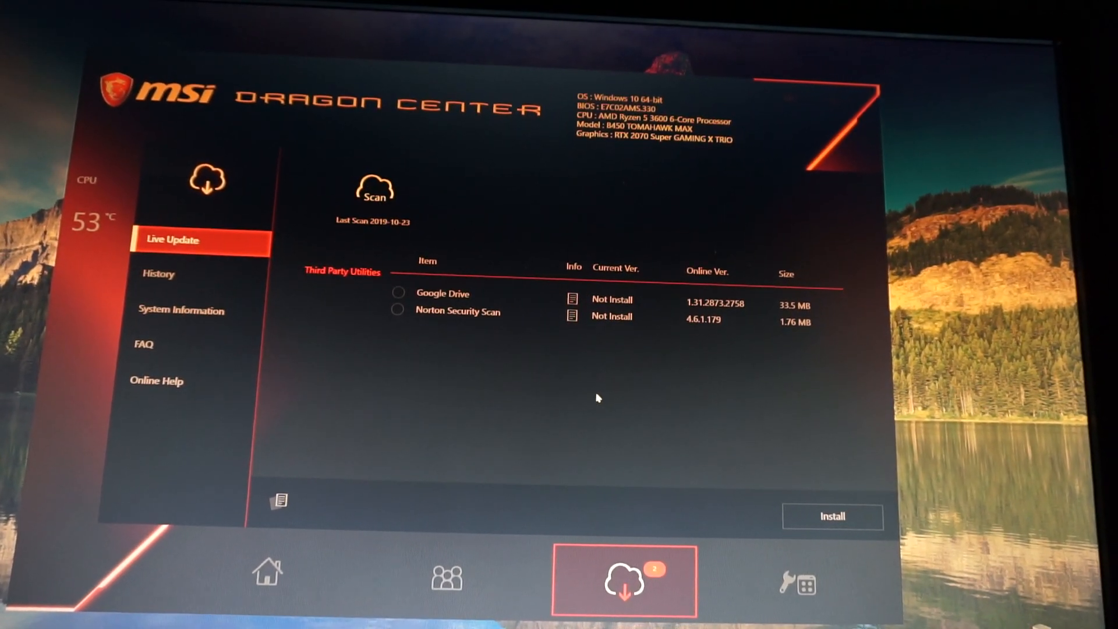
{"action": "left_click", "coordinate": [397, 293]}
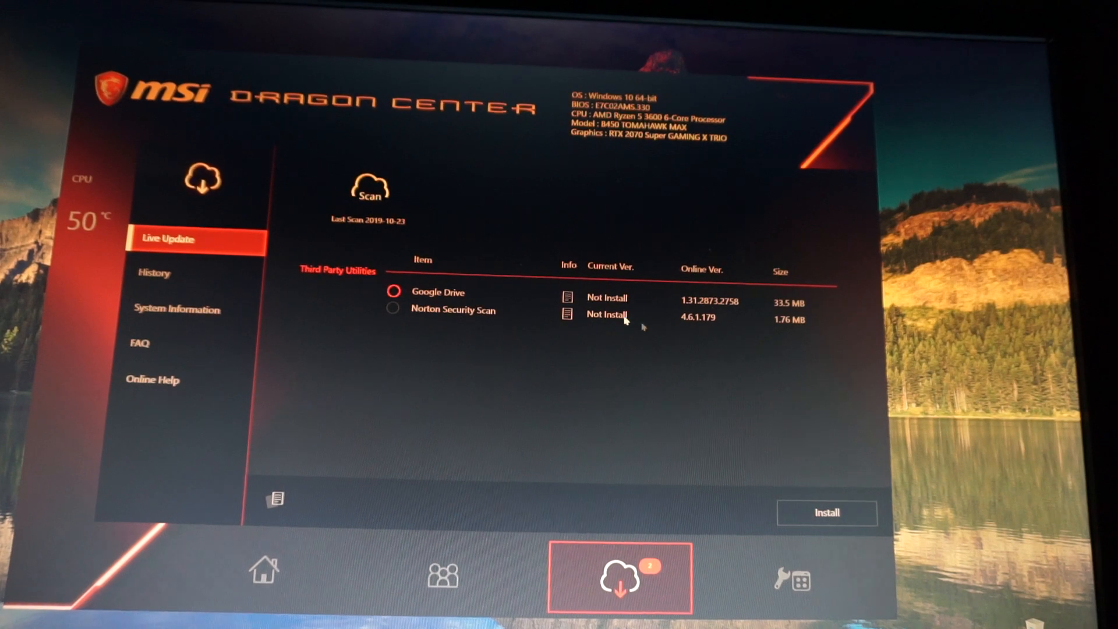